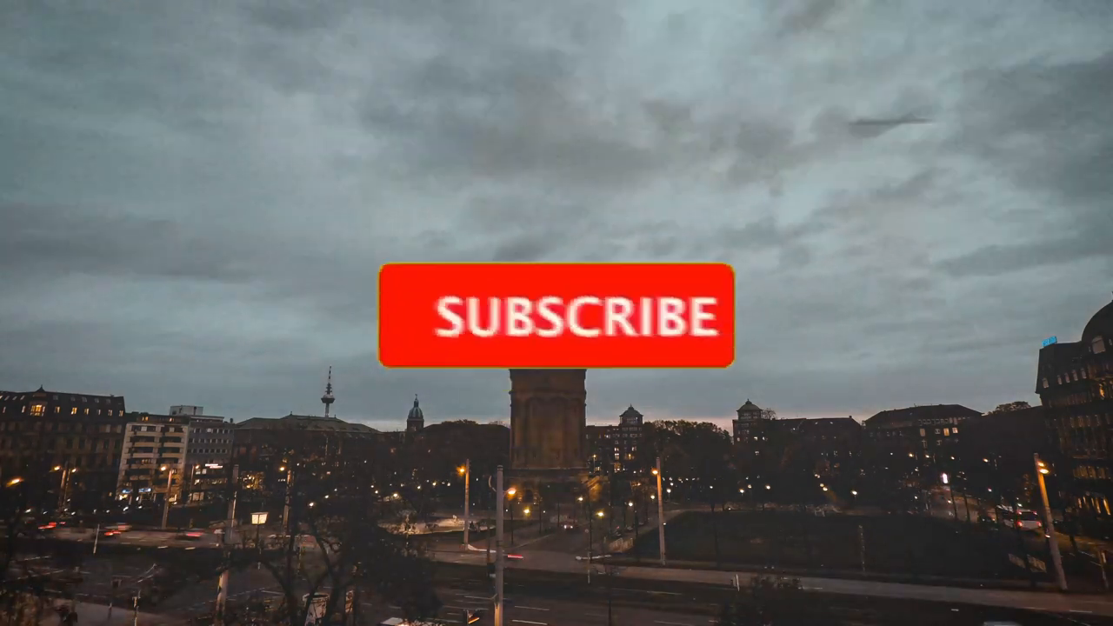
left_click(557, 315)
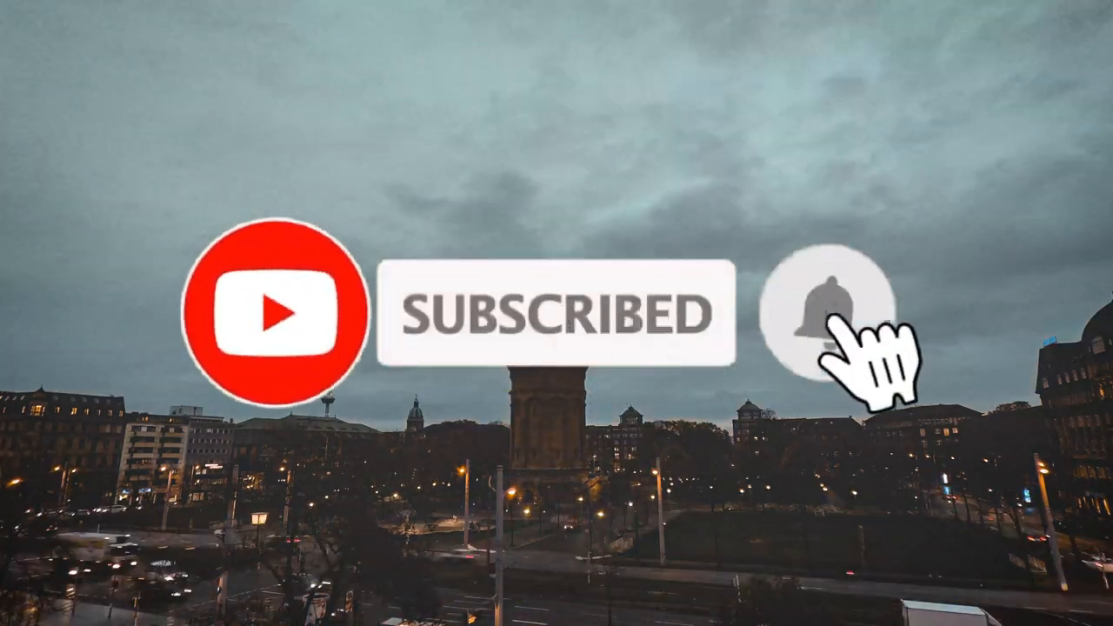
left_click(832, 313)
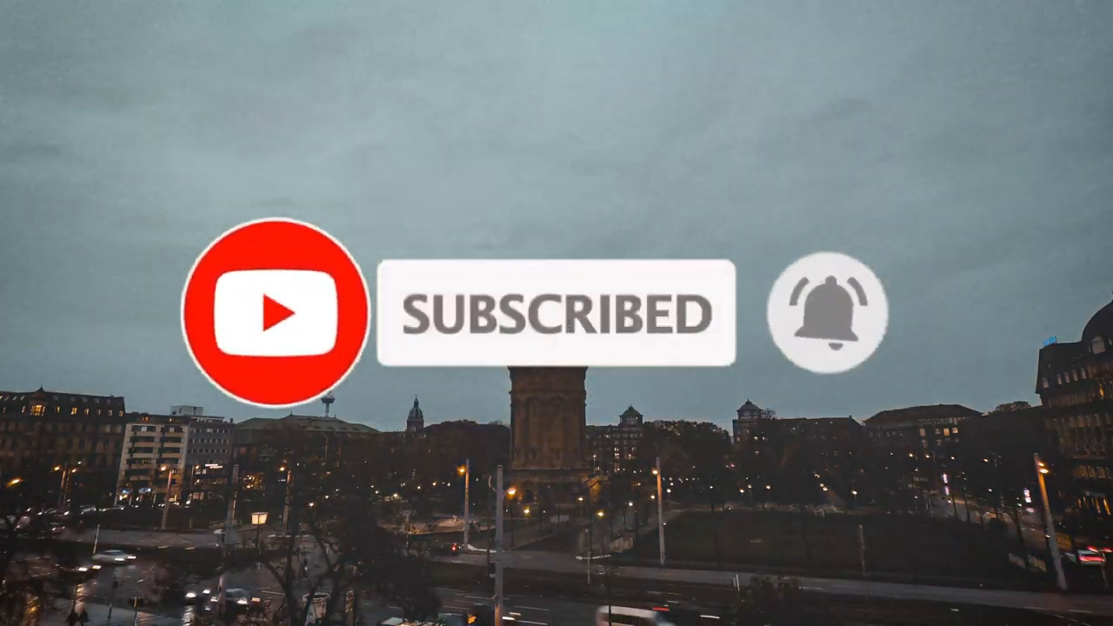